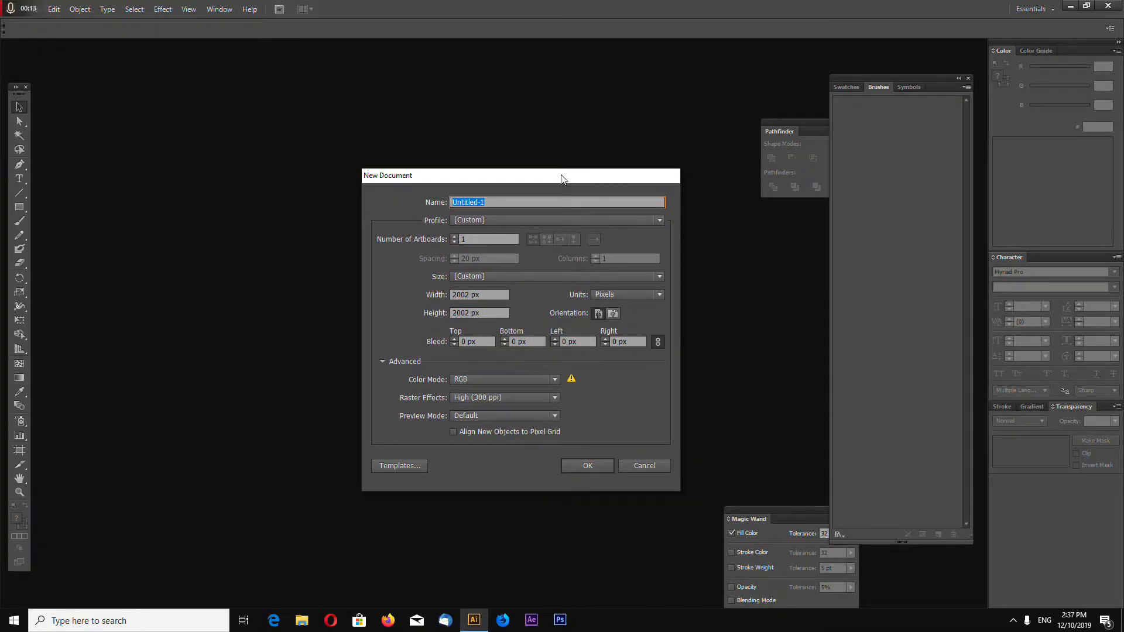
# Confirm the new 2002 × 2002 px square document
pyautogui.click(587, 465)
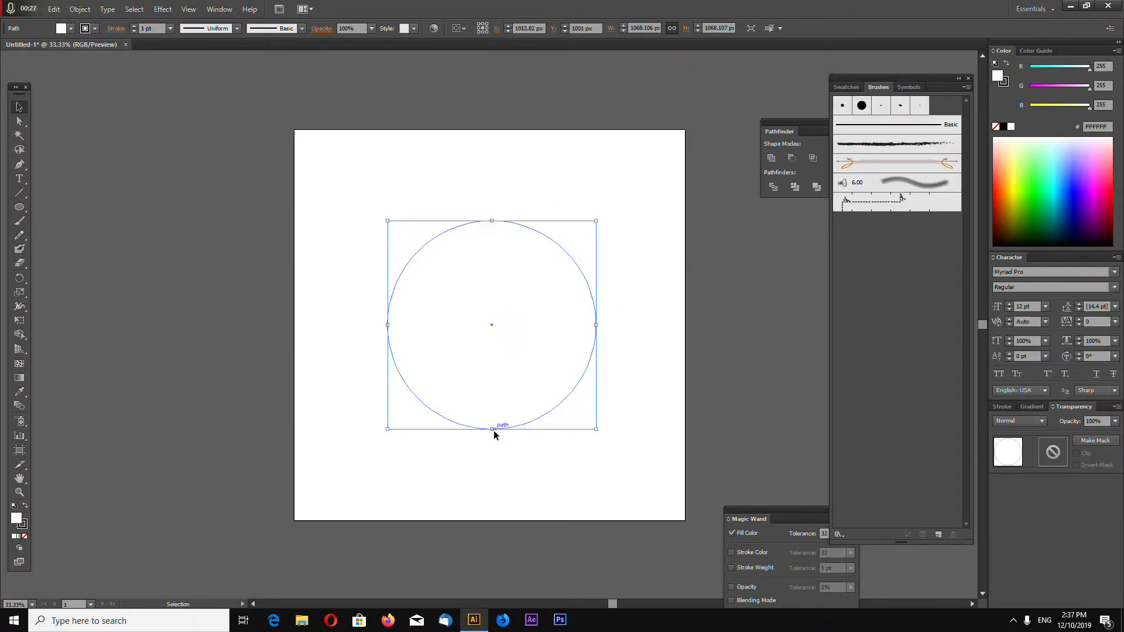